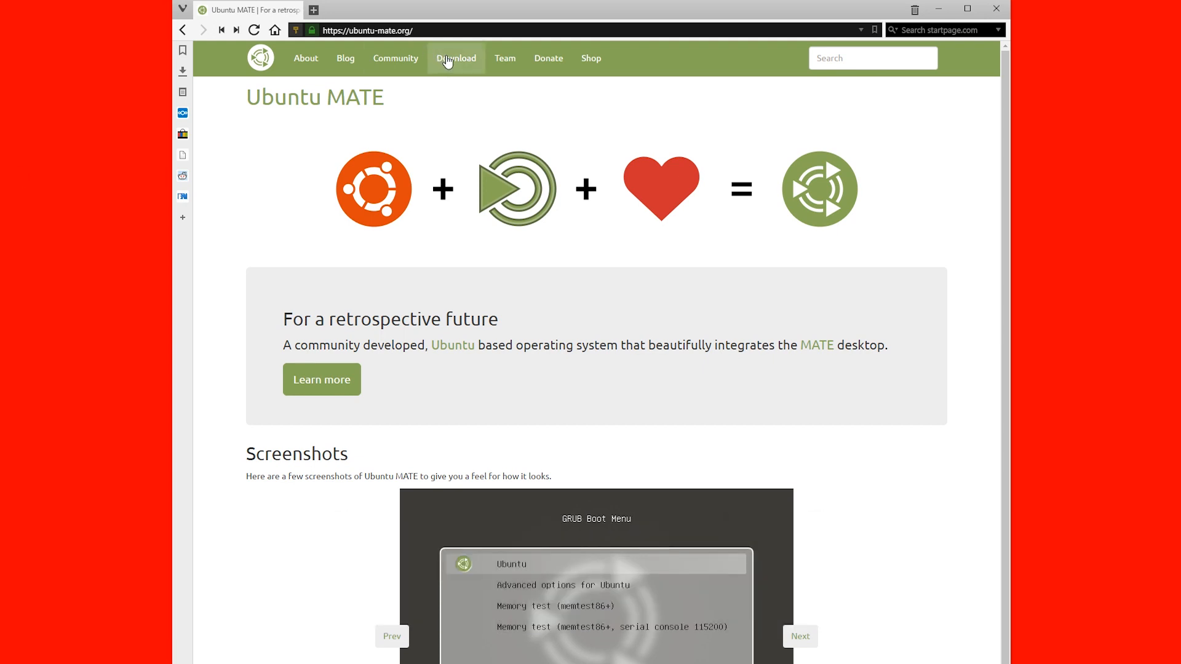
Select the Ubuntu MATE 16.04.2 LTS release for Raspberry Pi 2 and 3 on the download page
left_click(455, 57)
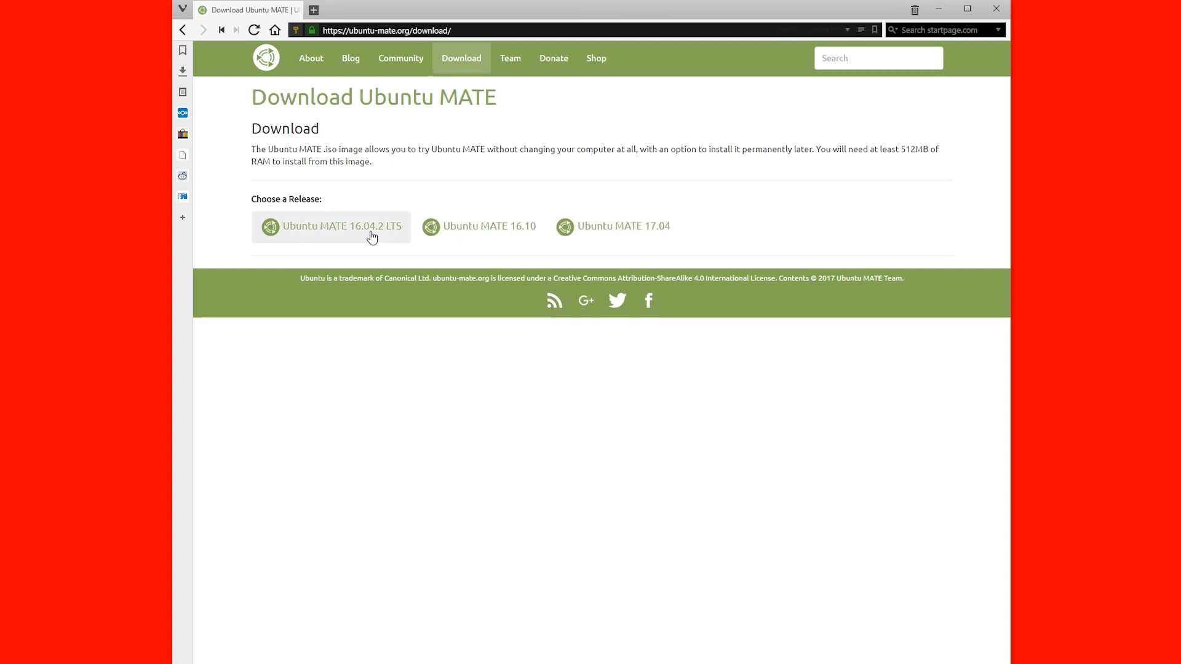
left_click(342, 227)
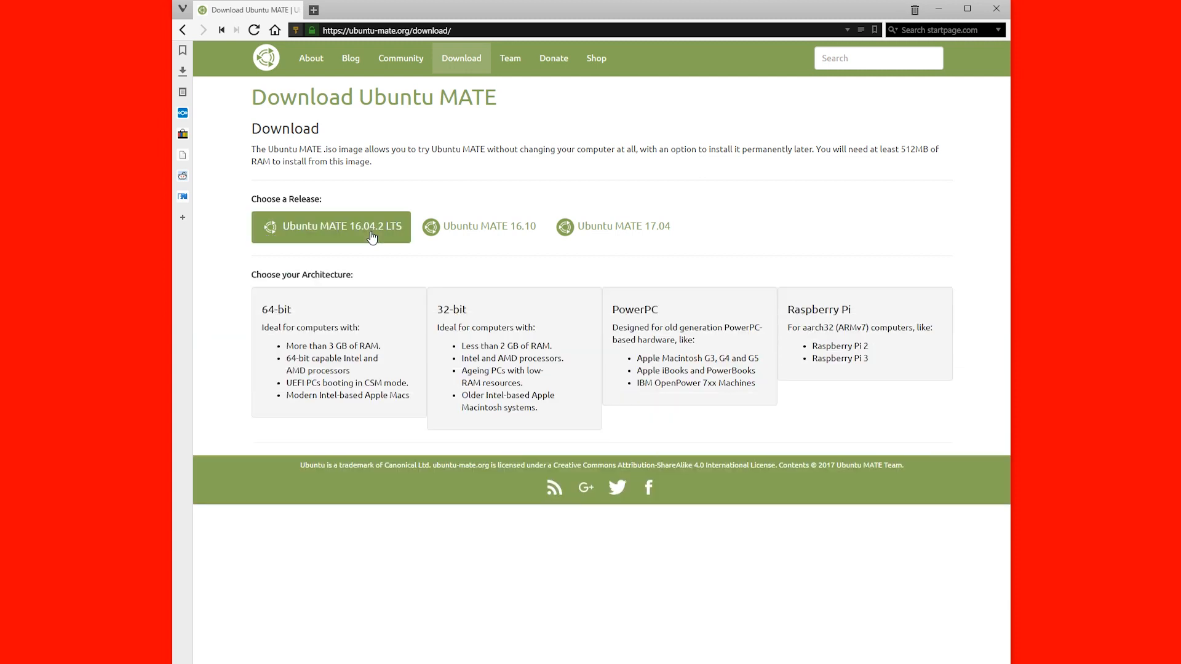
mouse_move(844, 331)
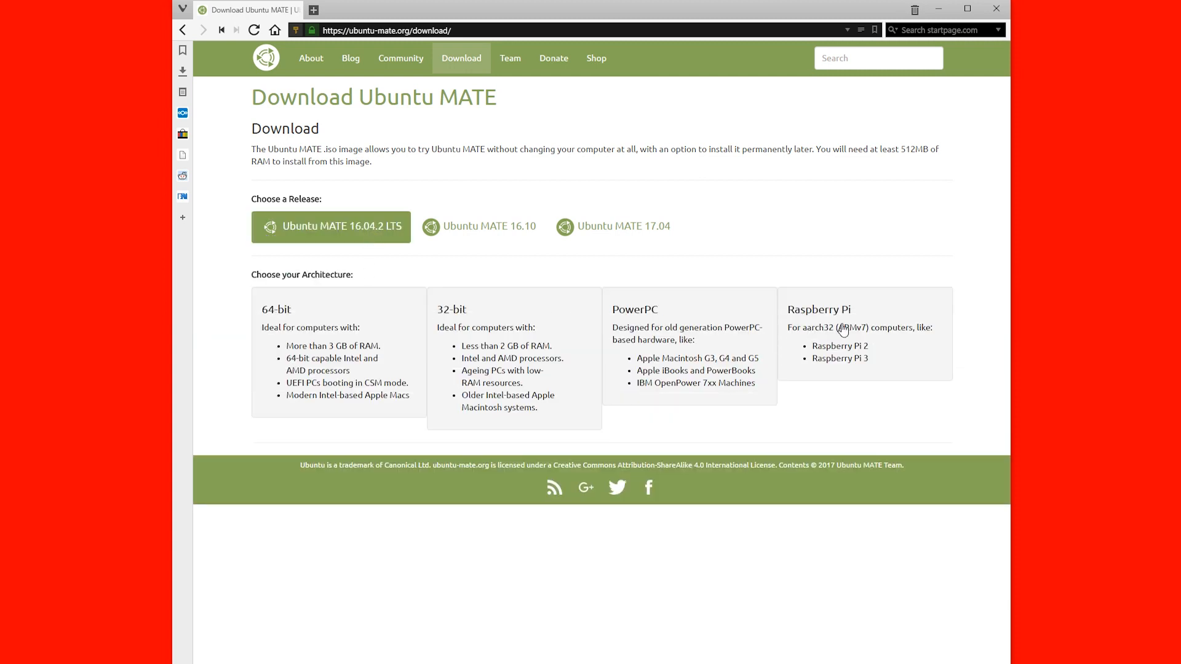
left_click(858, 331)
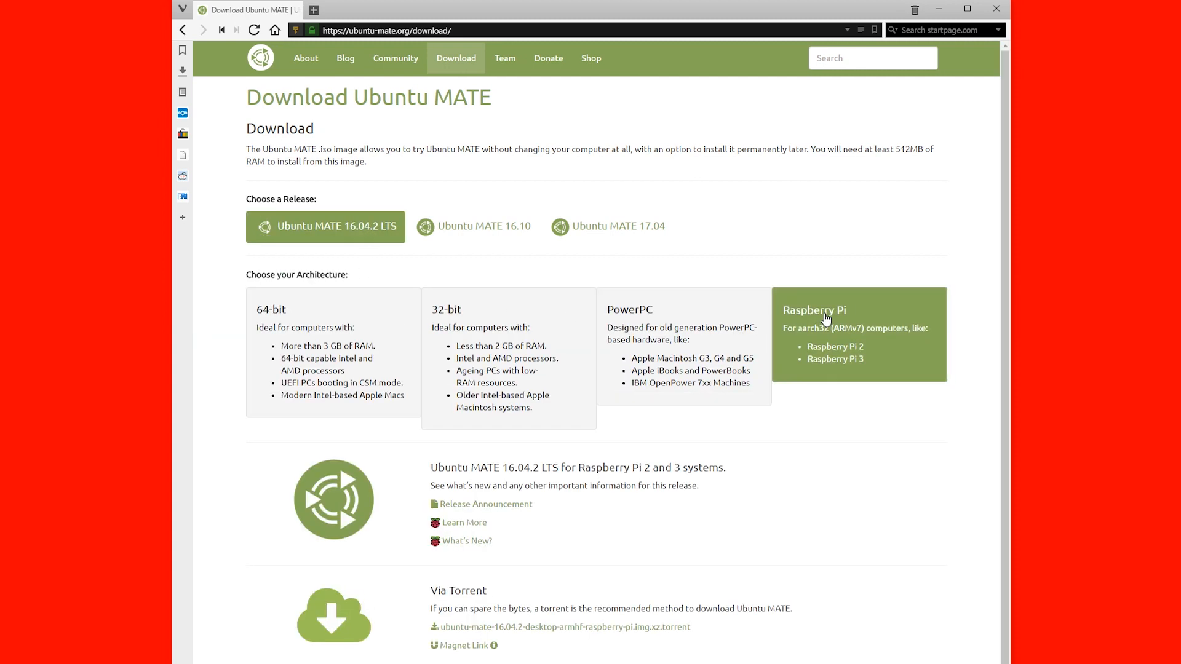
Scroll to the direct HTTP download link for the 1.2 GB Raspberry Pi image
scroll("down", 3)
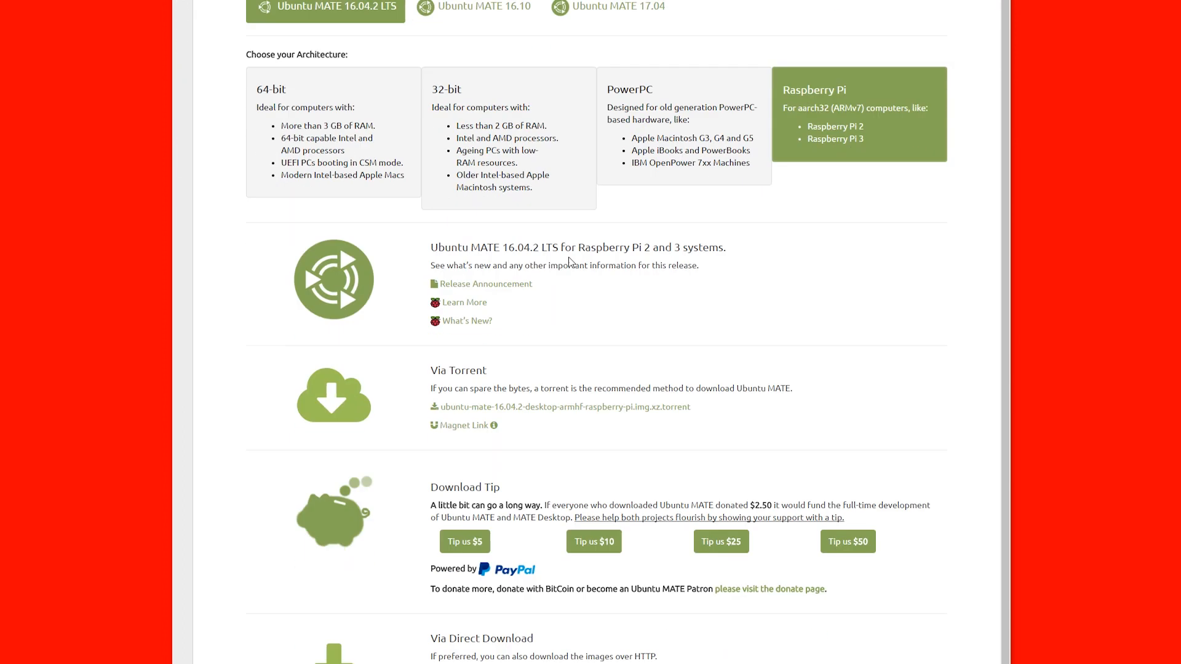
scroll("down", 3)
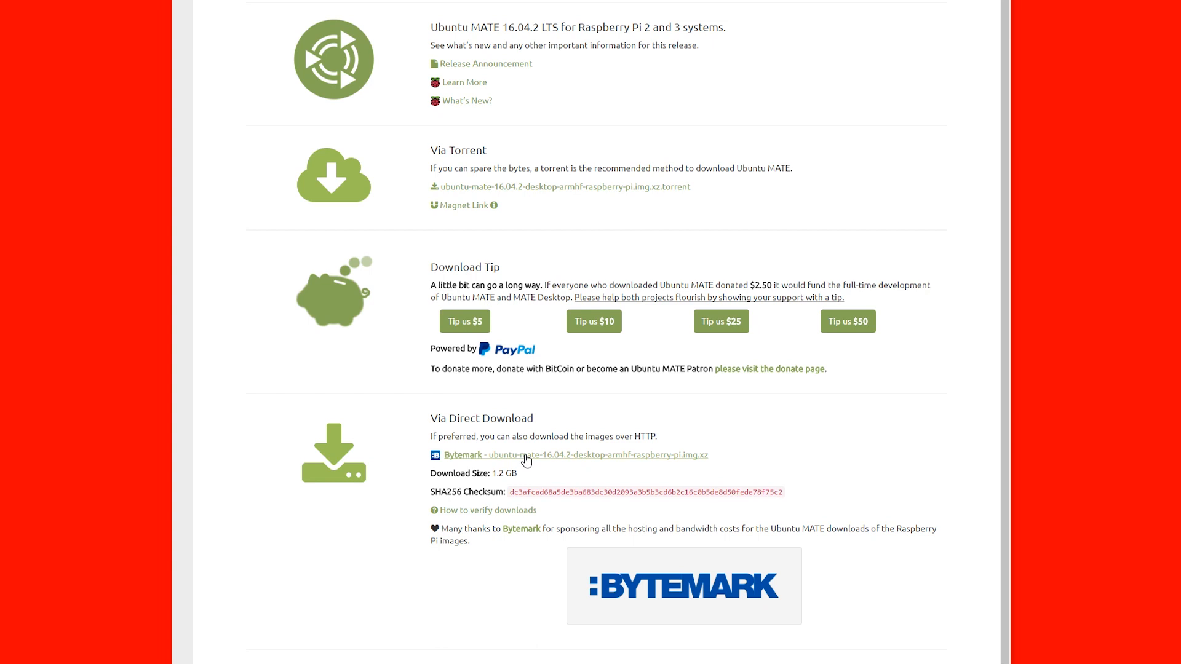
mouse_move(532, 458)
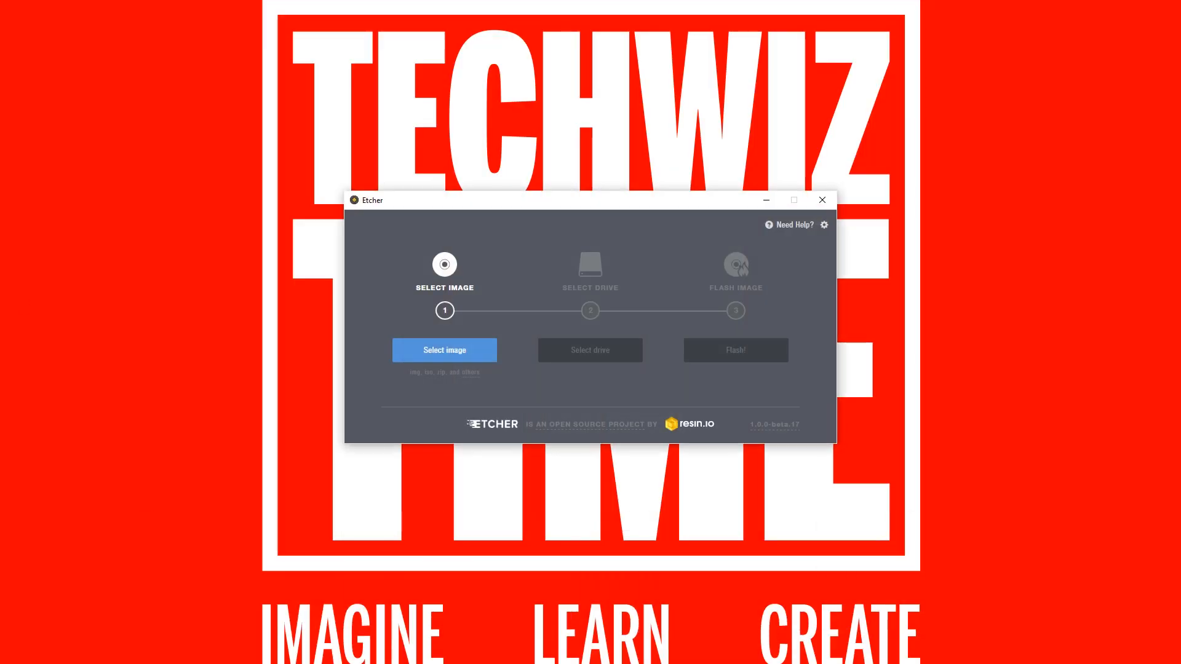
Load the Ubuntu MATE .img.xz image and target the 15.5 GB Multi-Reader USB Device
left_click(444, 349)
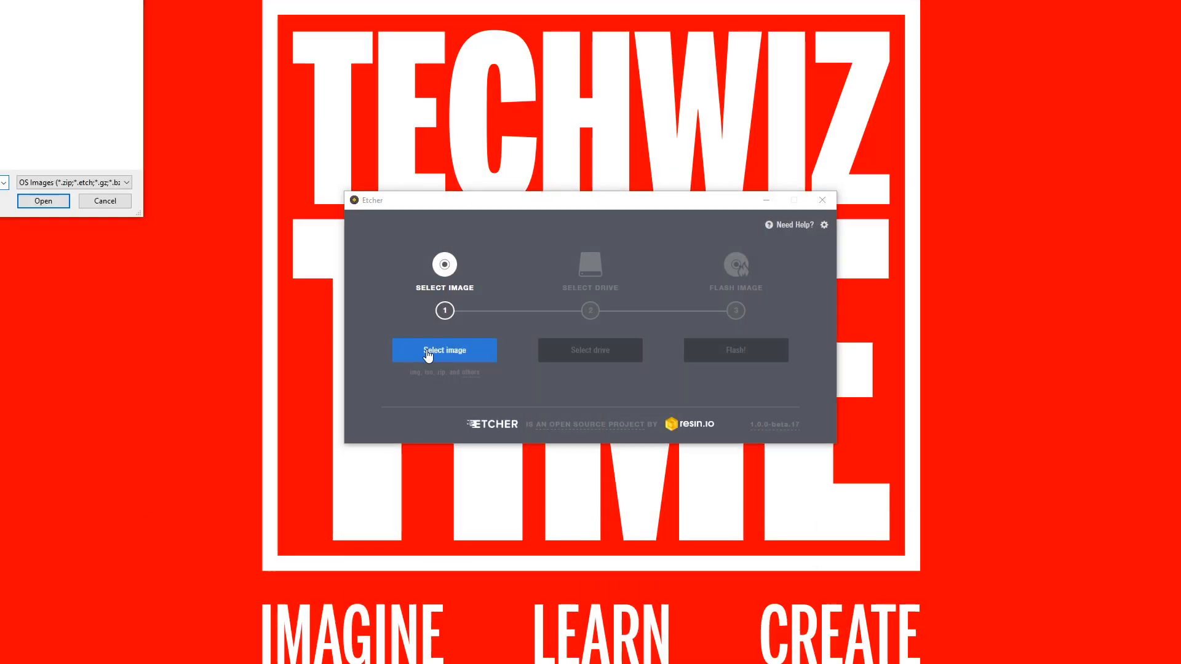
left_click(43, 200)
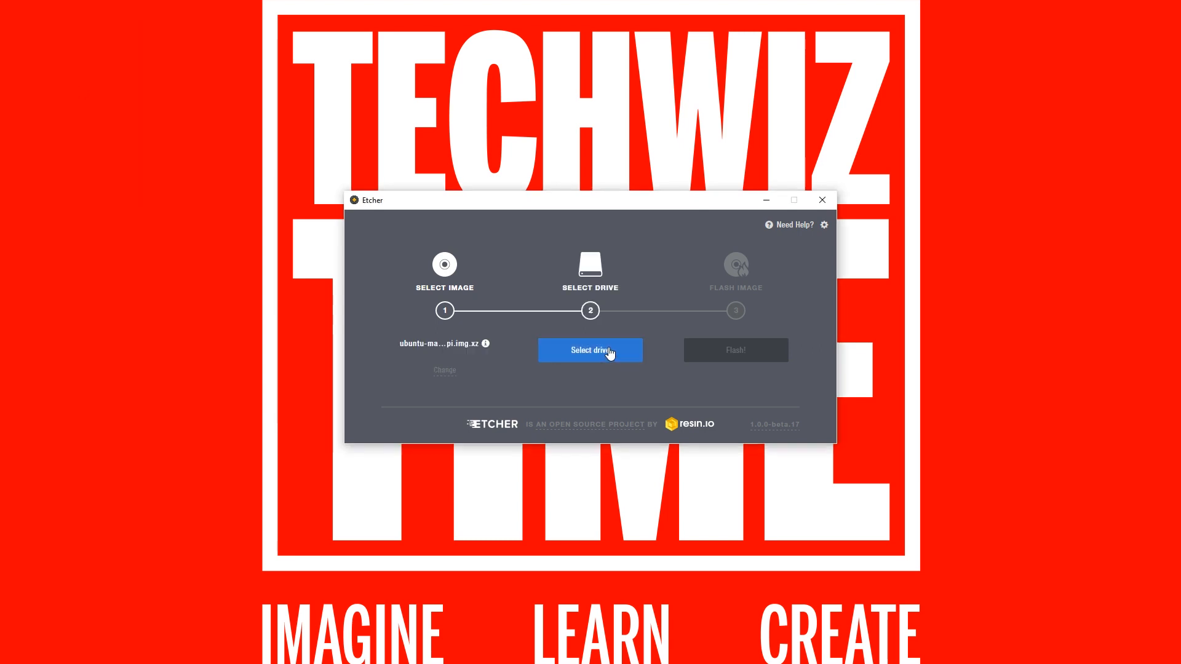
left_click(589, 350)
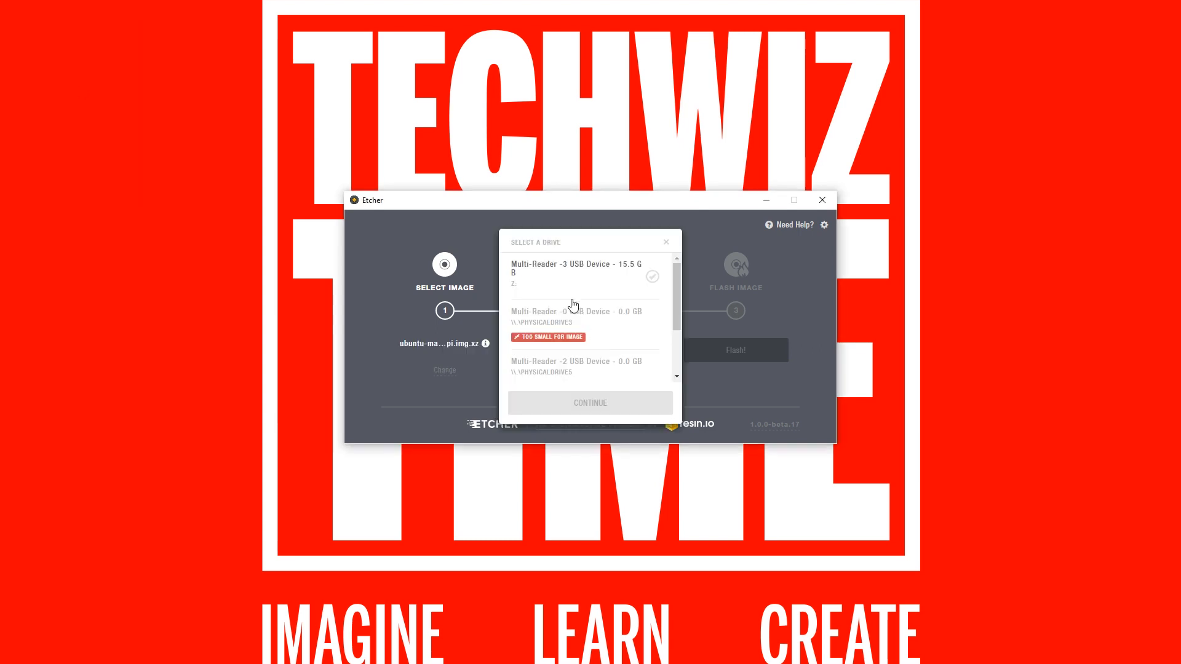
left_click(589, 402)
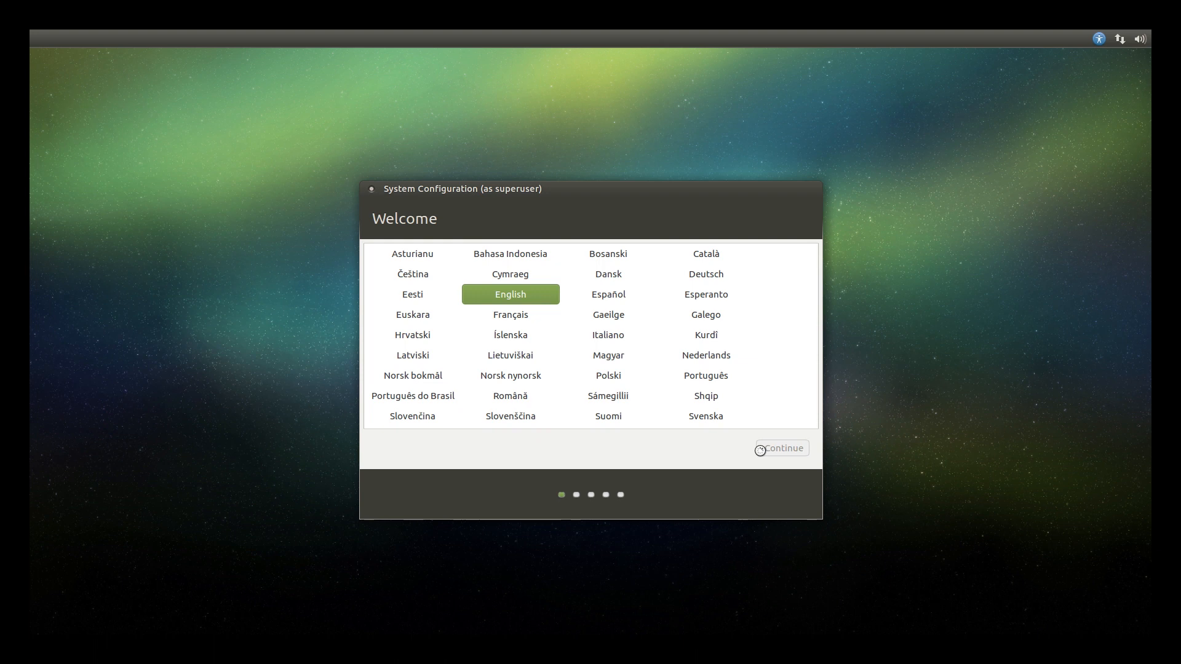
Keep English language and Sydney location, and choose the English (US) keyboard layout
left_click(781, 448)
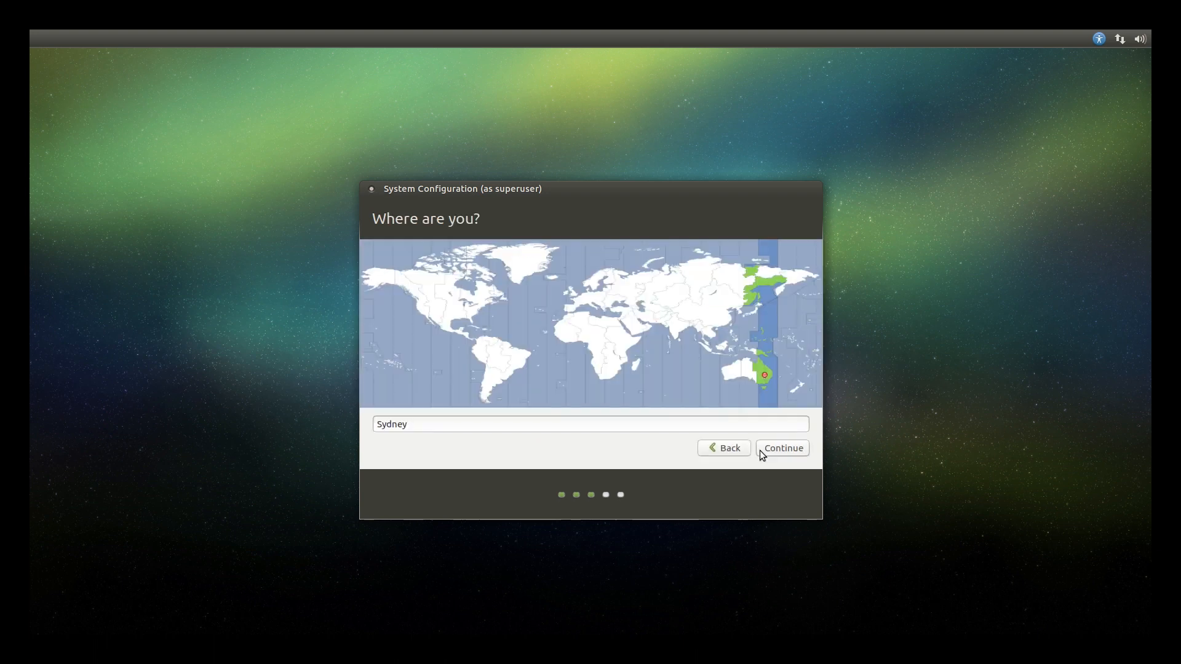
left_click(782, 447)
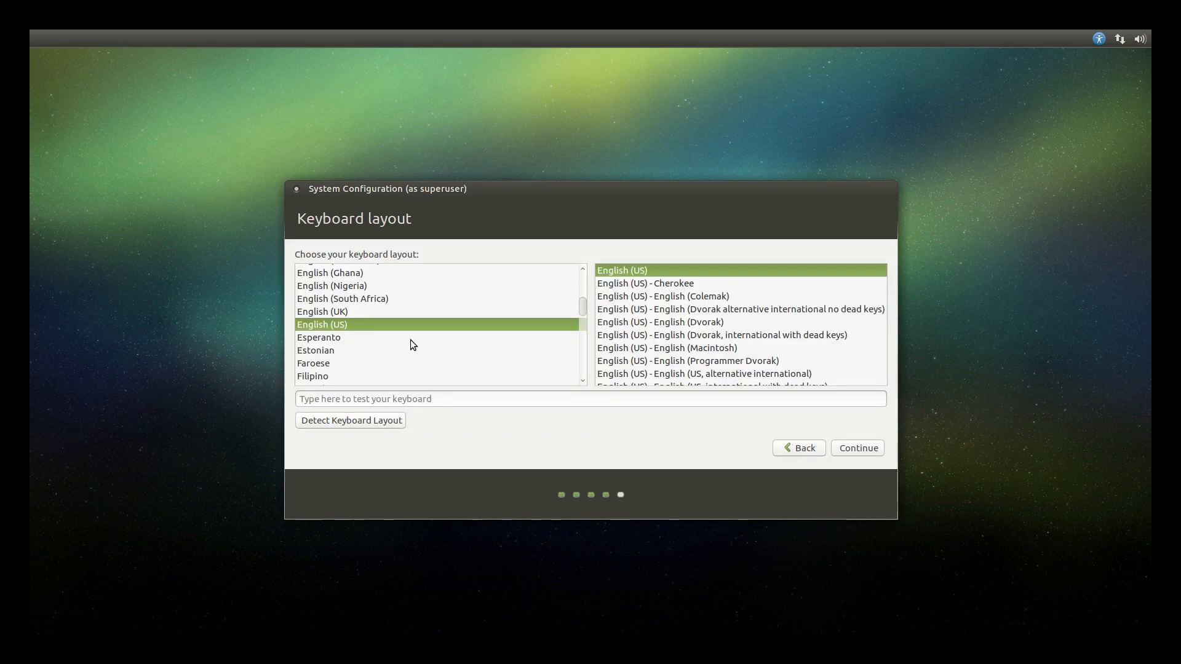
left_click(589, 399)
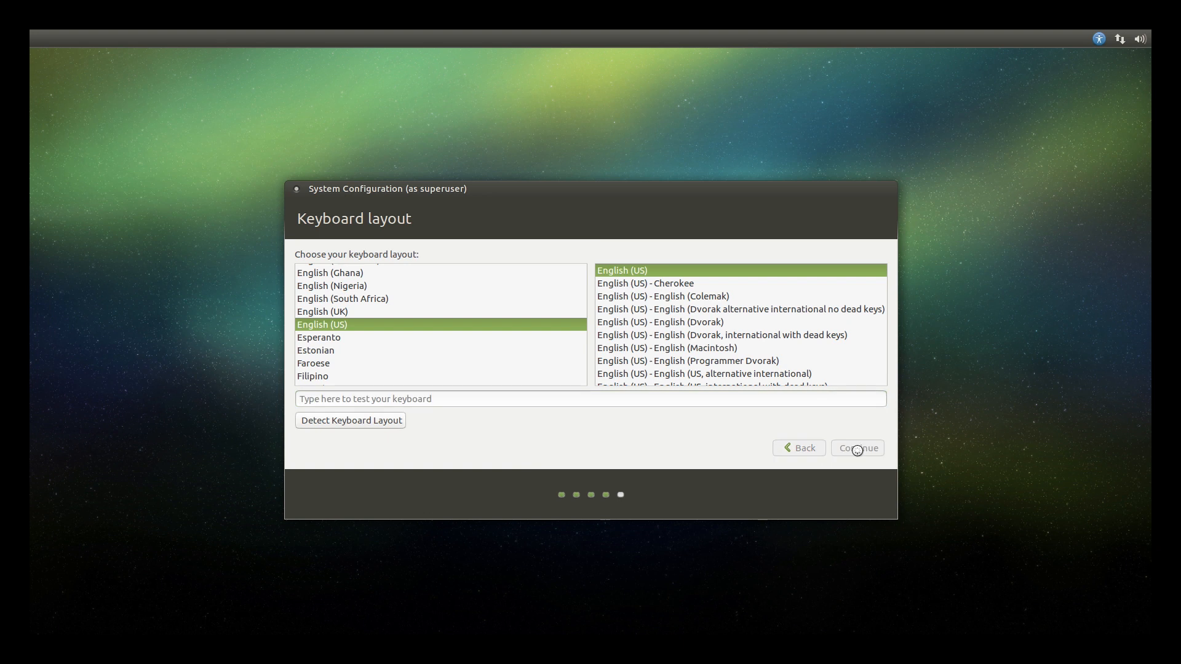
left_click(856, 448)
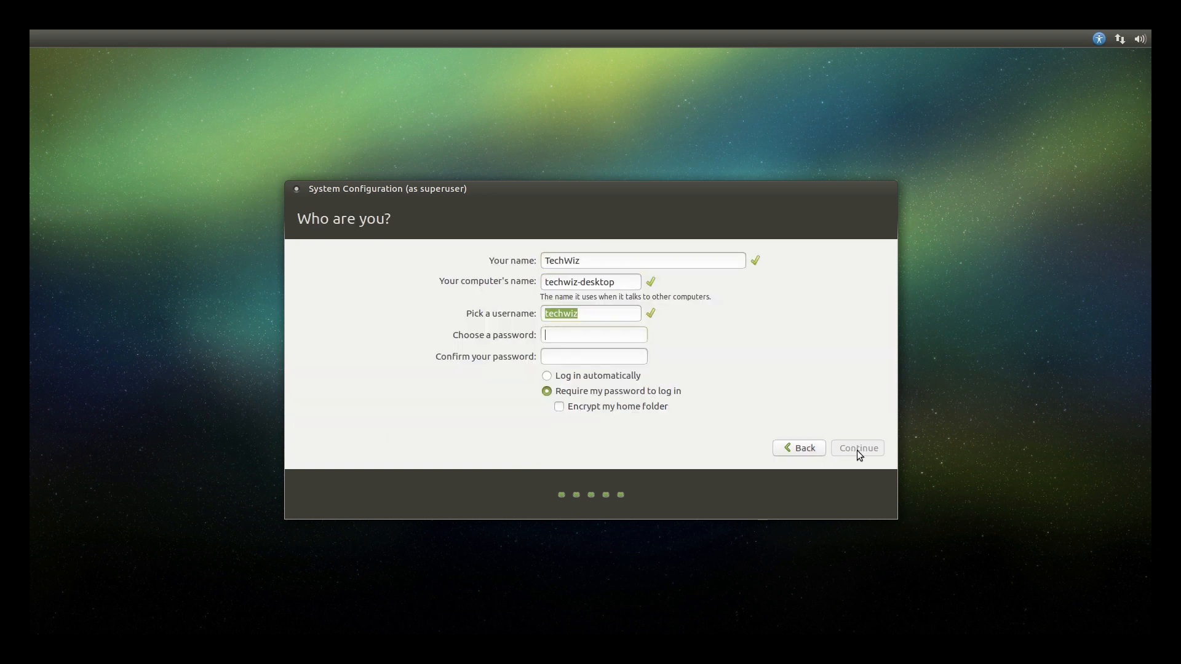
Confirm the account password, require it to log in, and submit the account details
type("••")
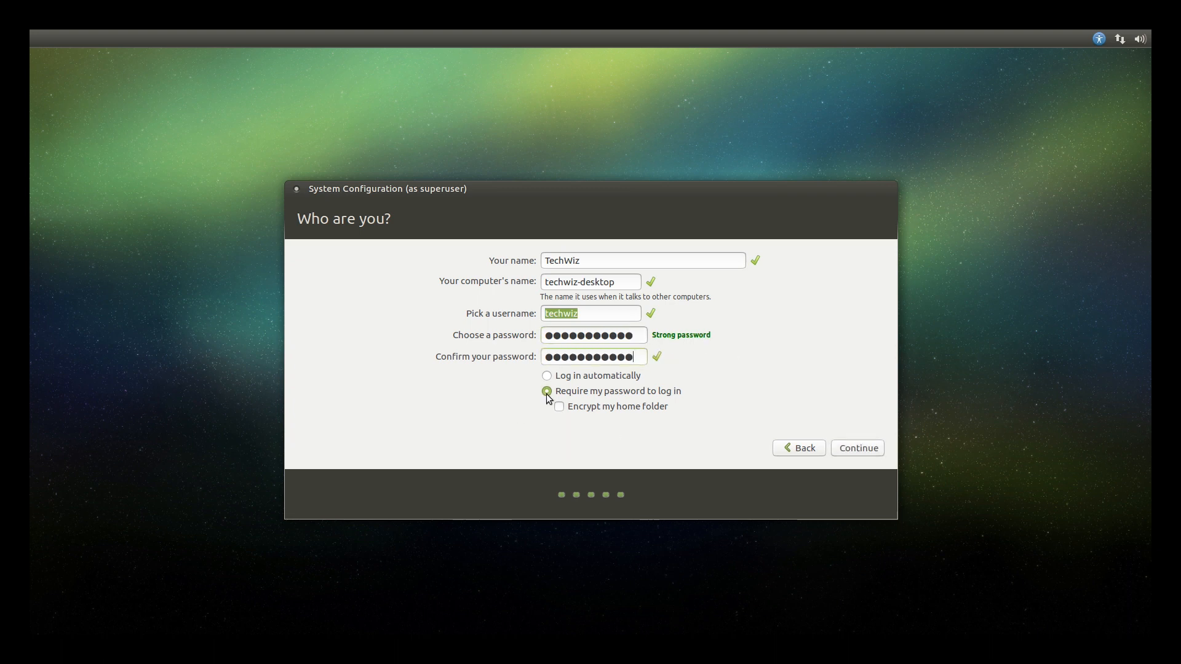
left_click(856, 448)
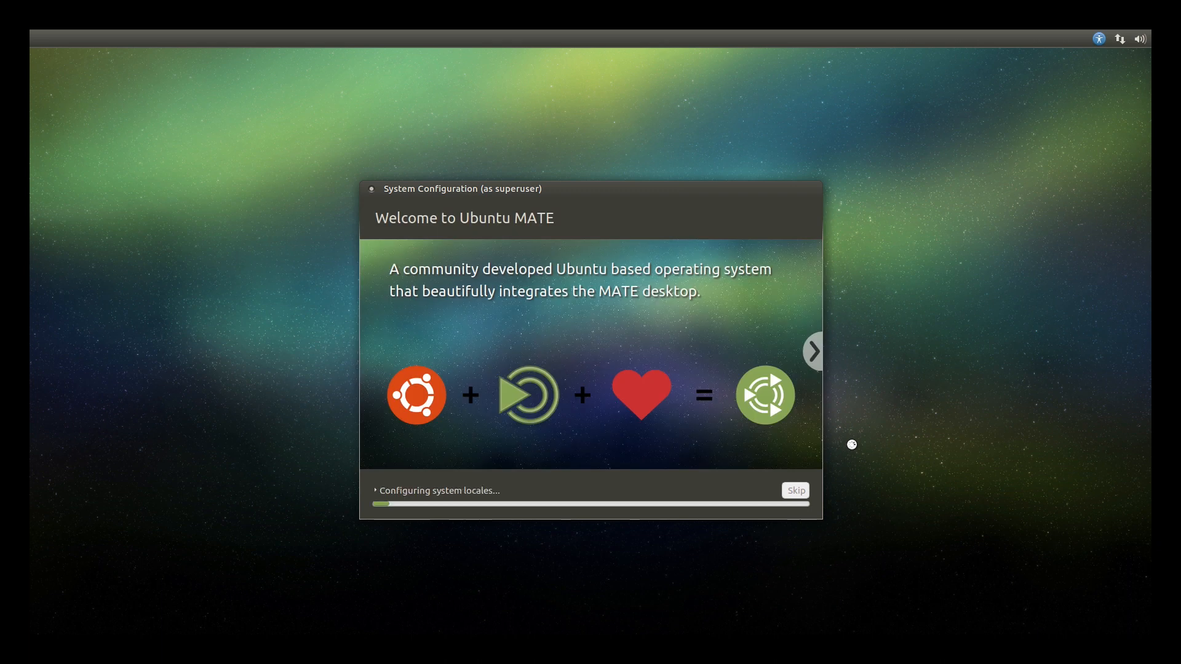
left_click(813, 351)
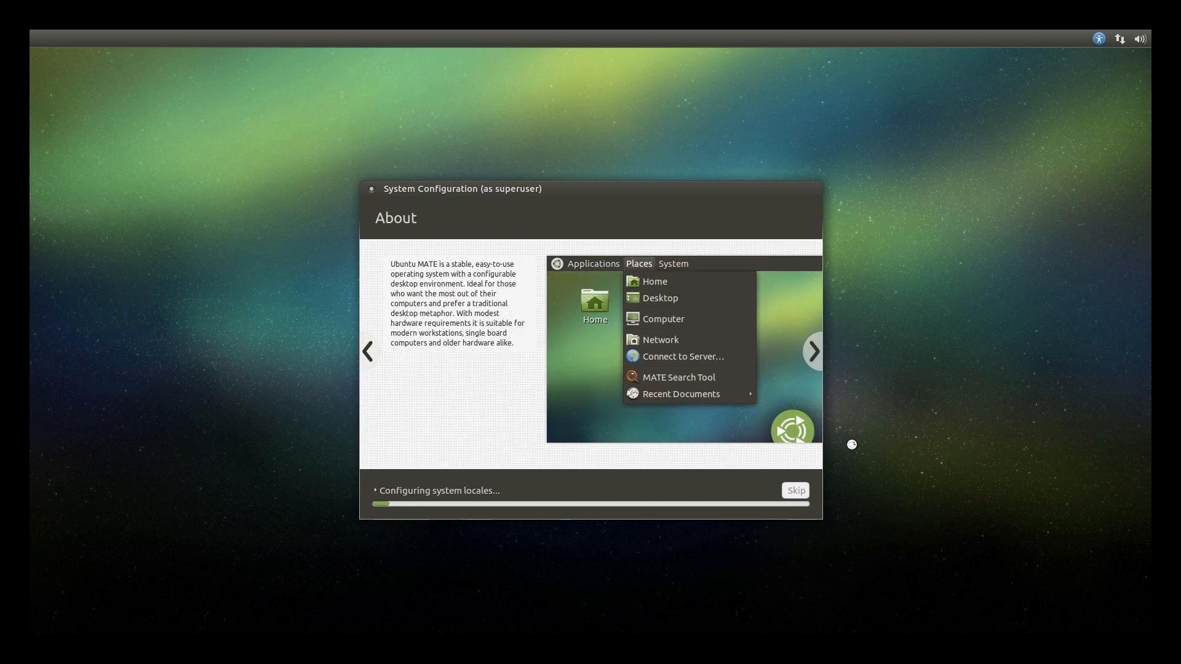